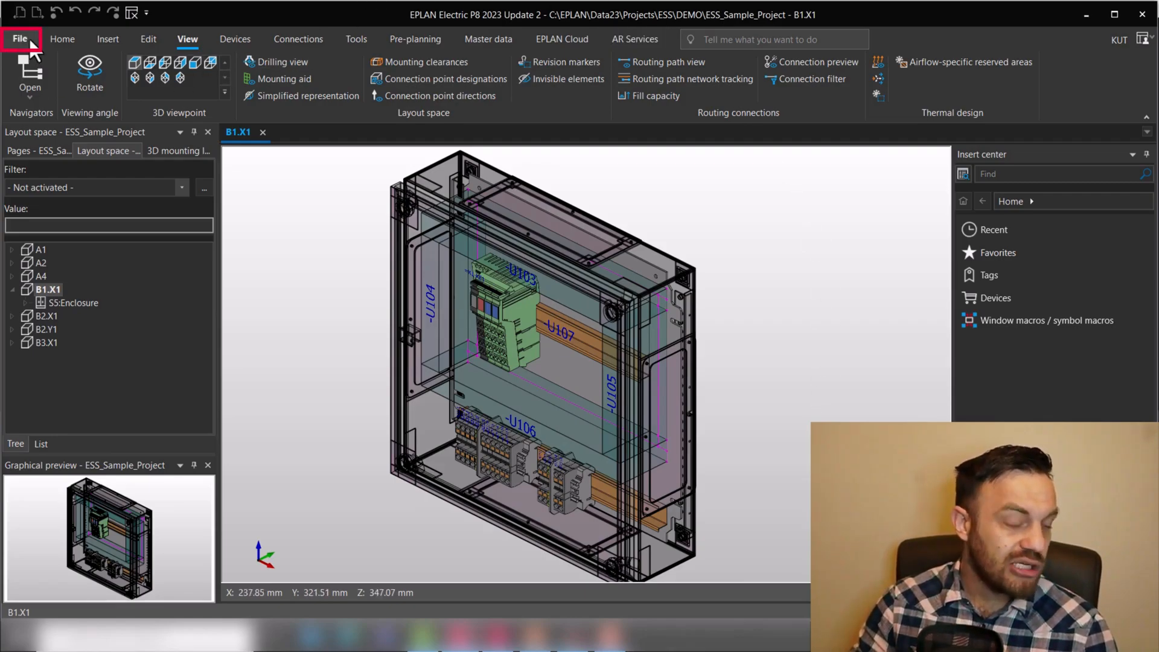
- Open the STEP export for the B1.X1 layout space from File > Export > Layout space
left_click(20, 39)
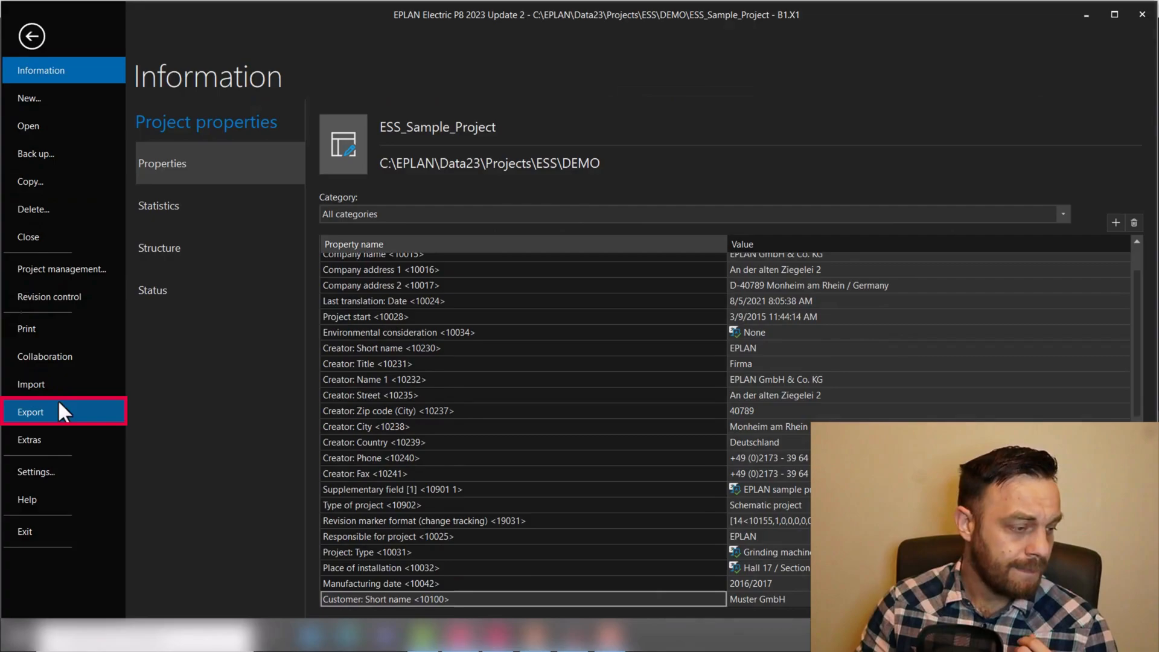
left_click(30, 411)
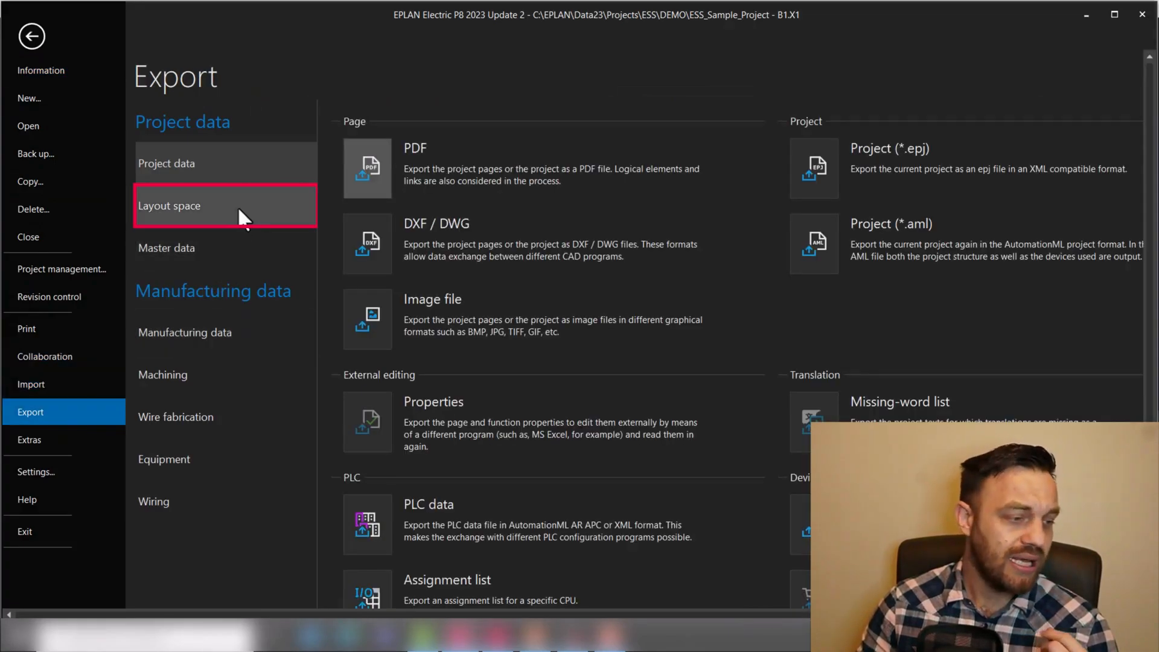
left_click(169, 205)
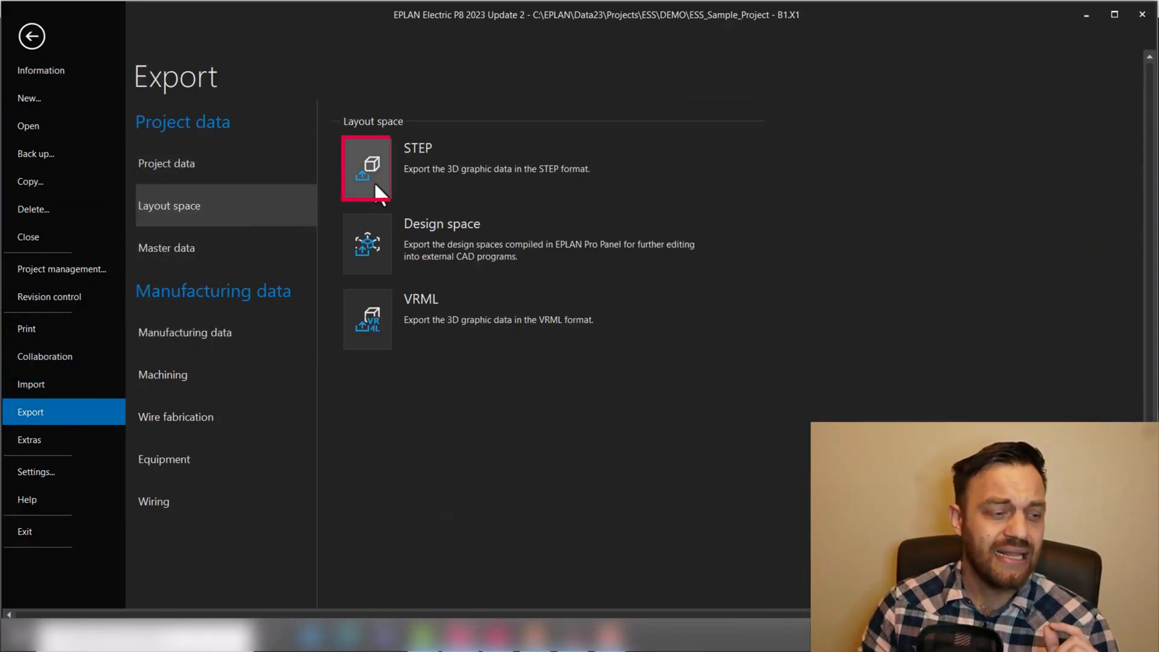
mouse_move(376, 192)
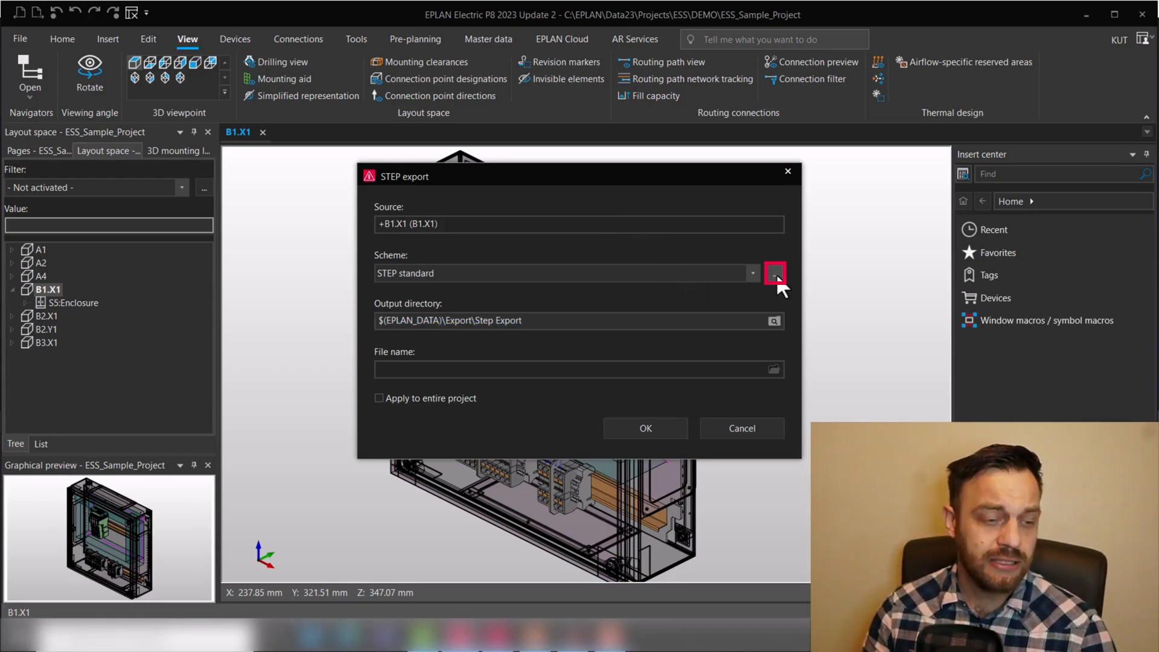
- Open the Settings: STEP export dialog for the STEP standard scheme
left_click(774, 272)
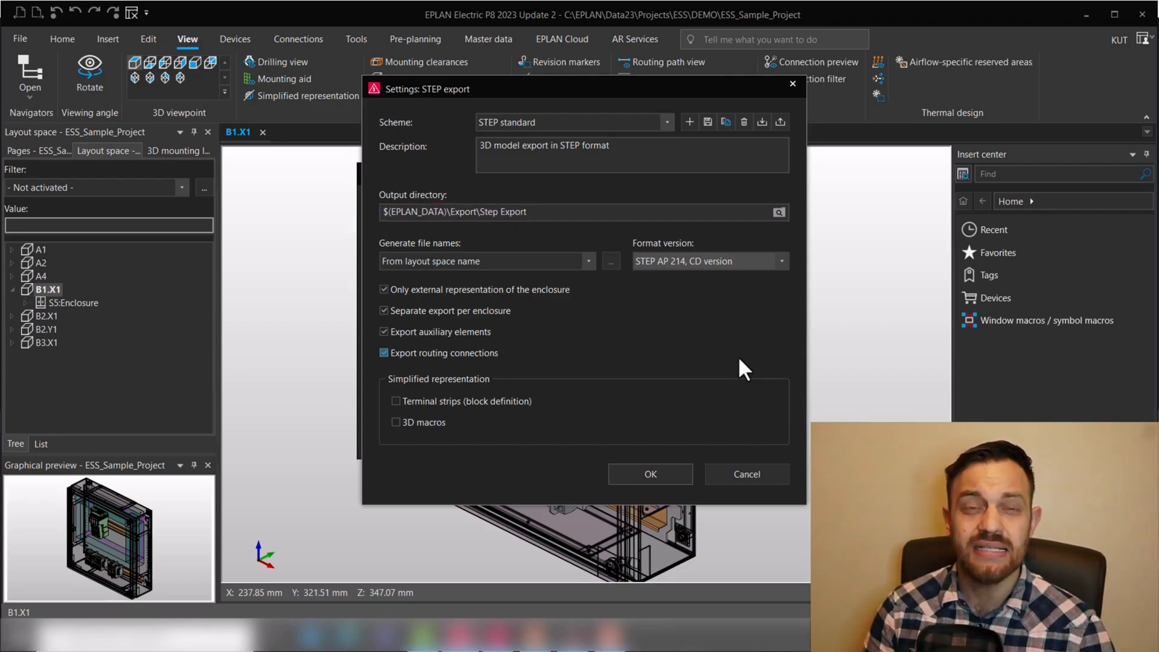
left_click(484, 260)
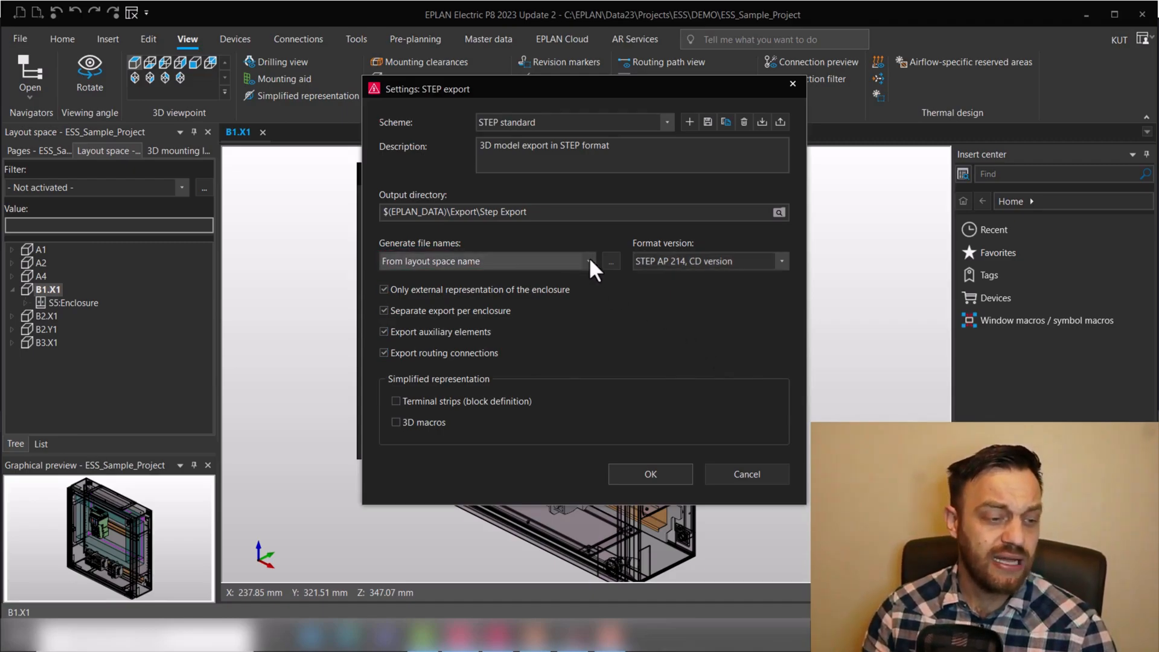
left_click(589, 261)
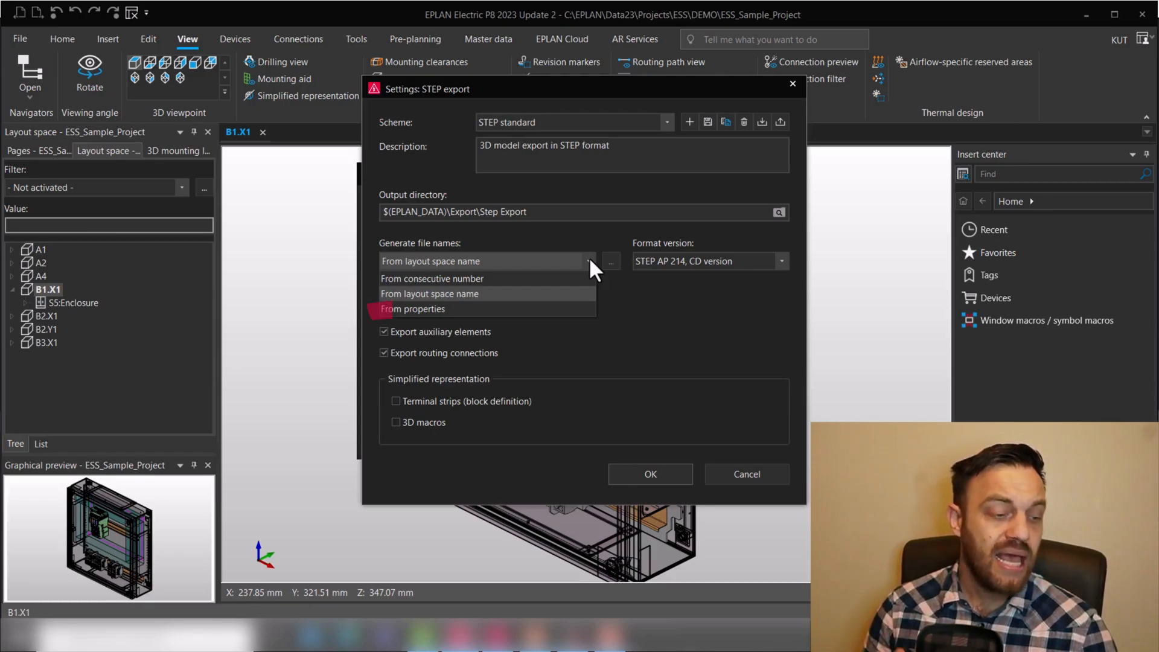
mouse_move(414, 309)
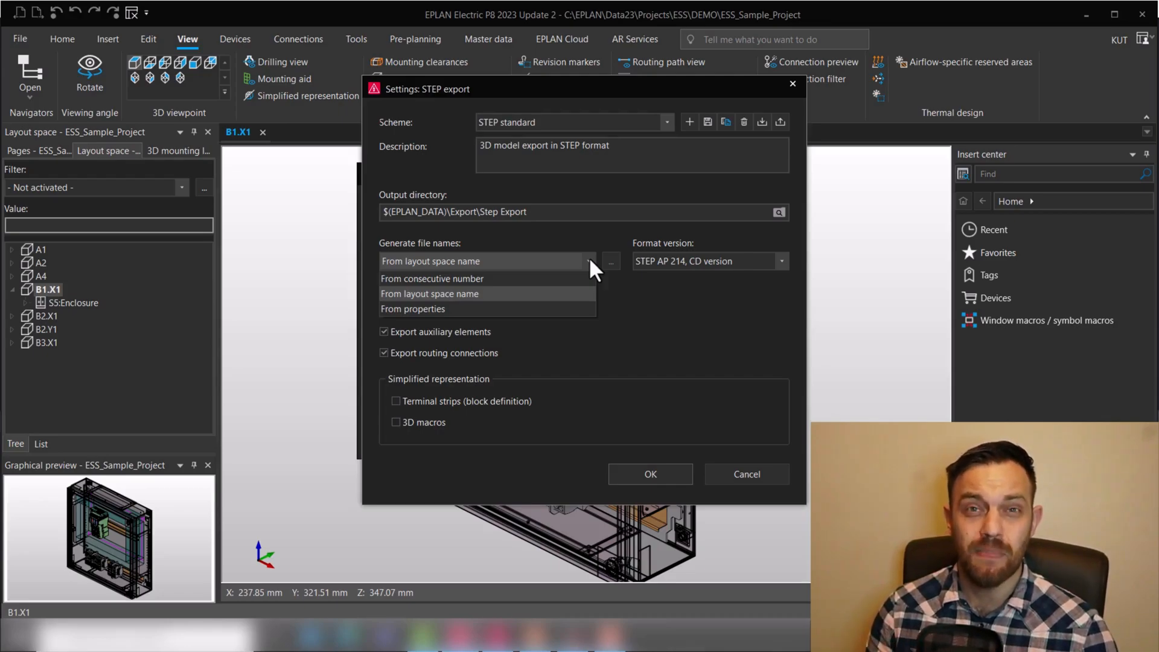
mouse_move(575, 316)
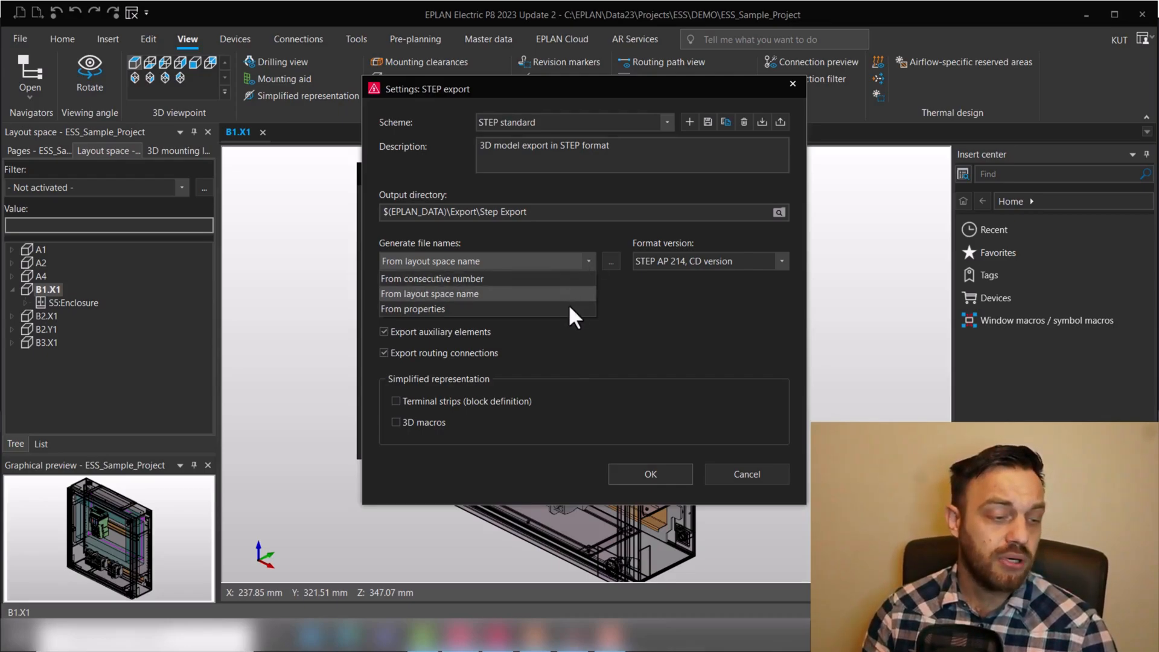
left_click(412, 308)
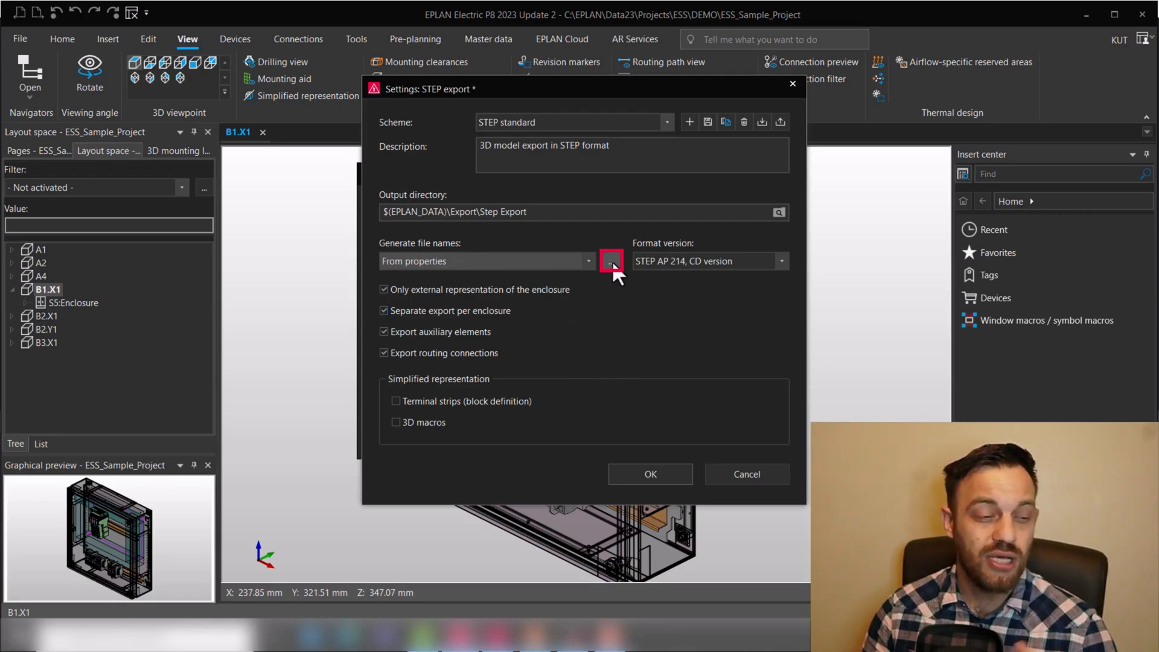
left_click(611, 261)
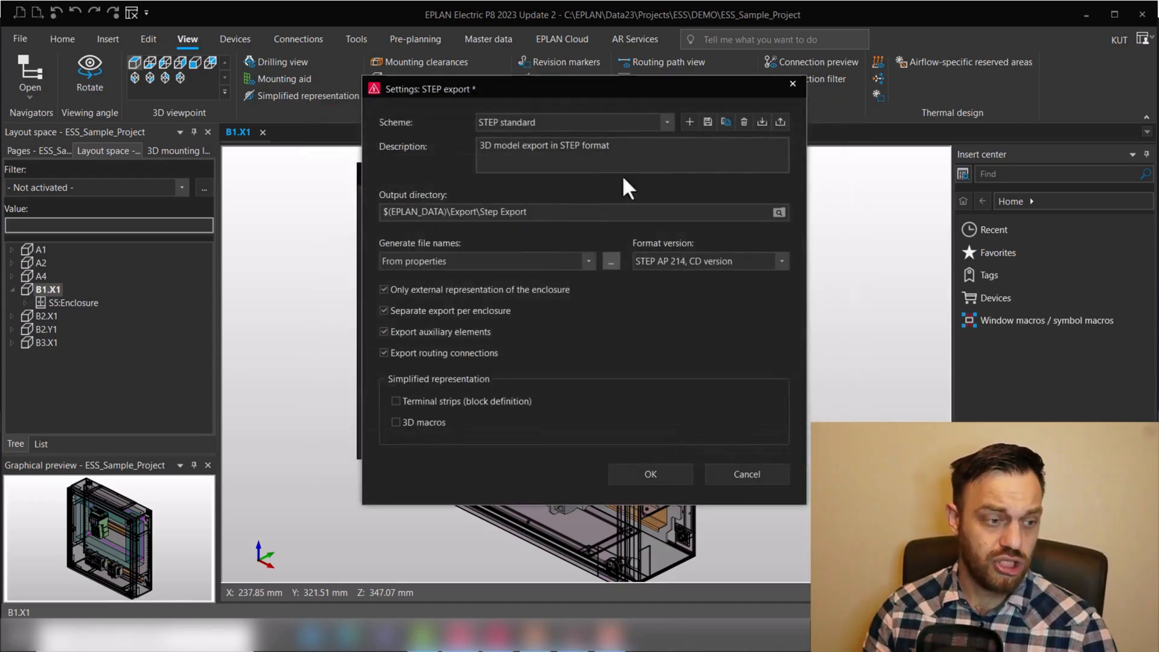
left_click(486, 261)
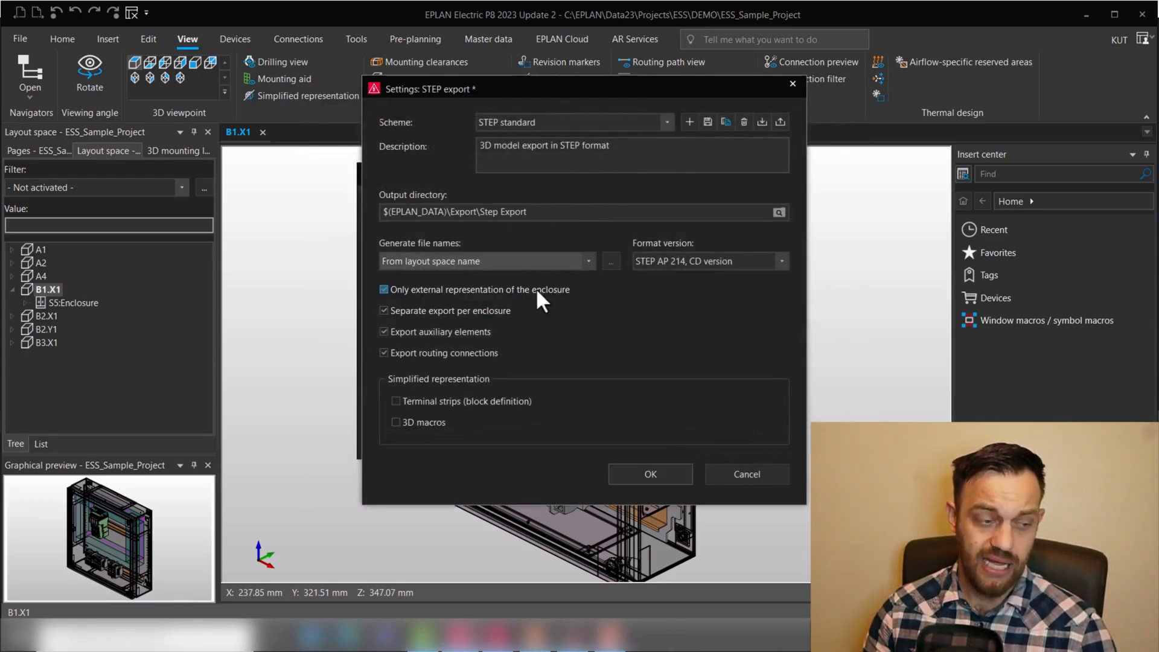
mouse_move(688, 310)
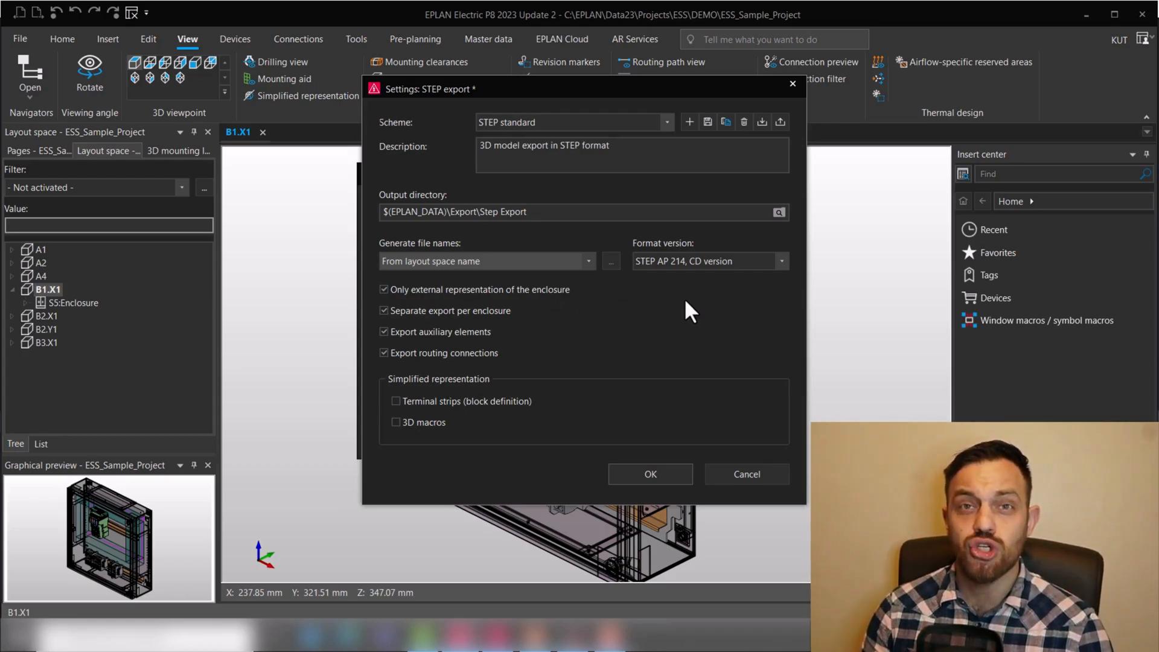
- Set the format version to STEP AP 203 and export 3D macros simplified
left_click(779, 261)
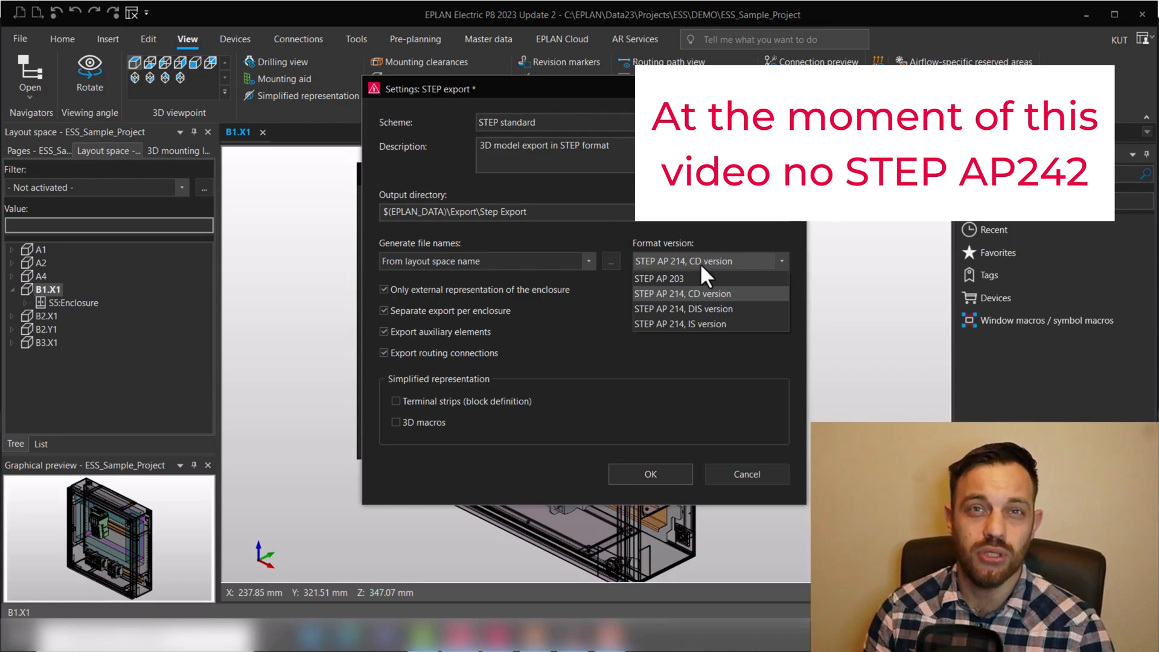
left_click(658, 279)
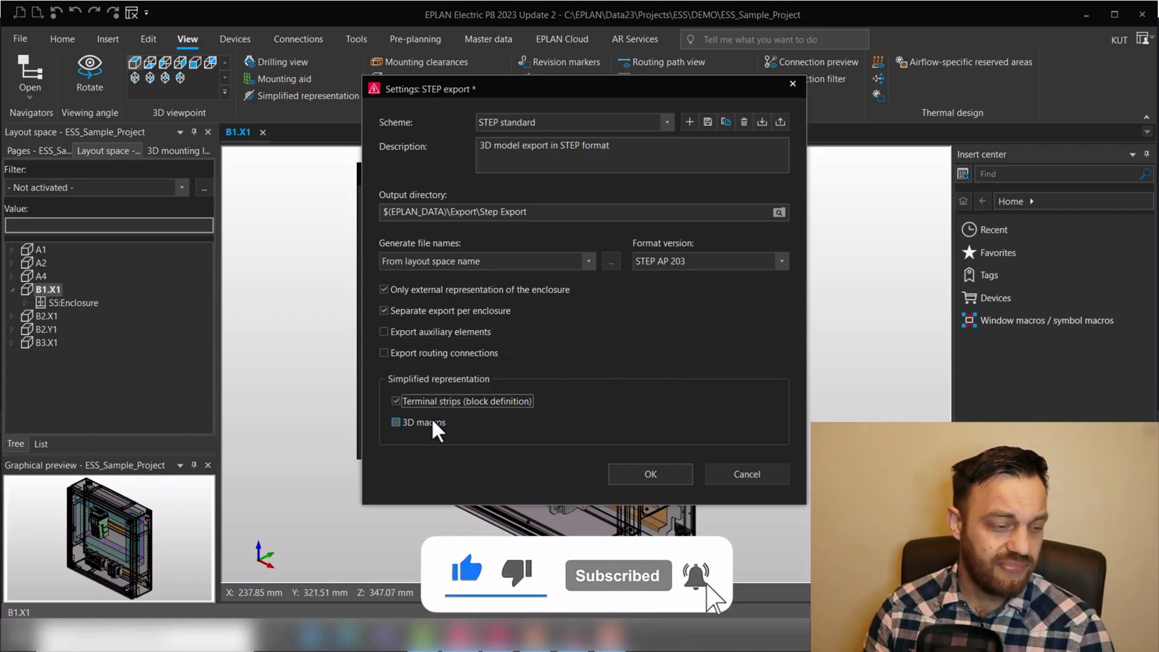
left_click(396, 422)
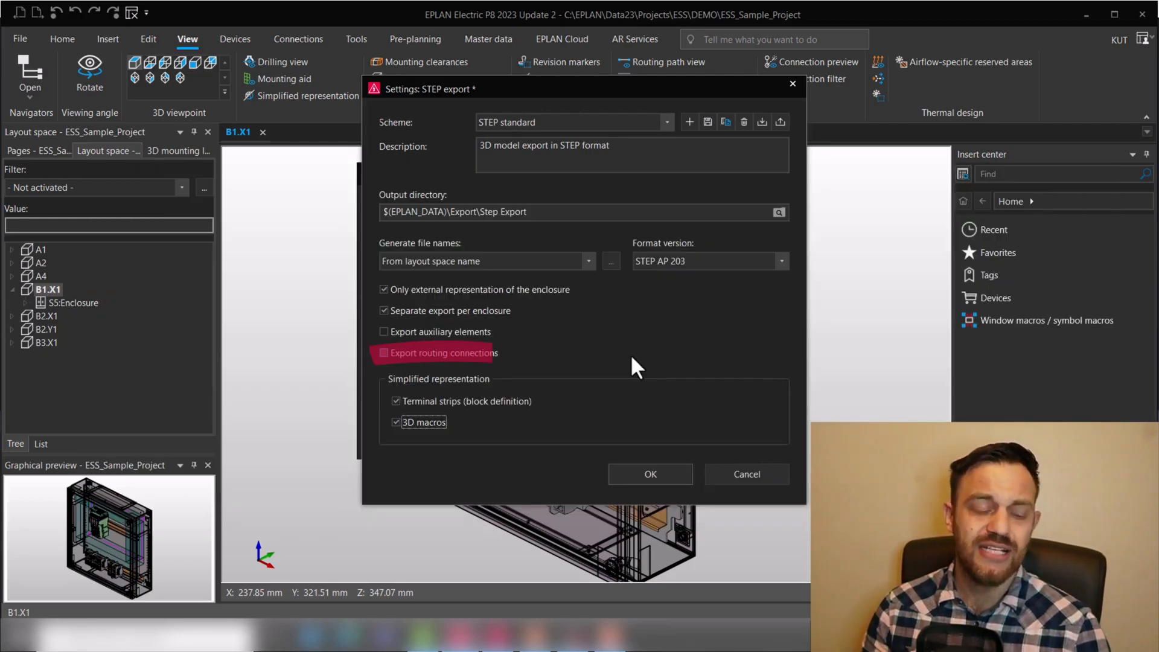
- Close the STEP export settings, returning to the B1.X1 enclosure 3D view
left_click(382, 352)
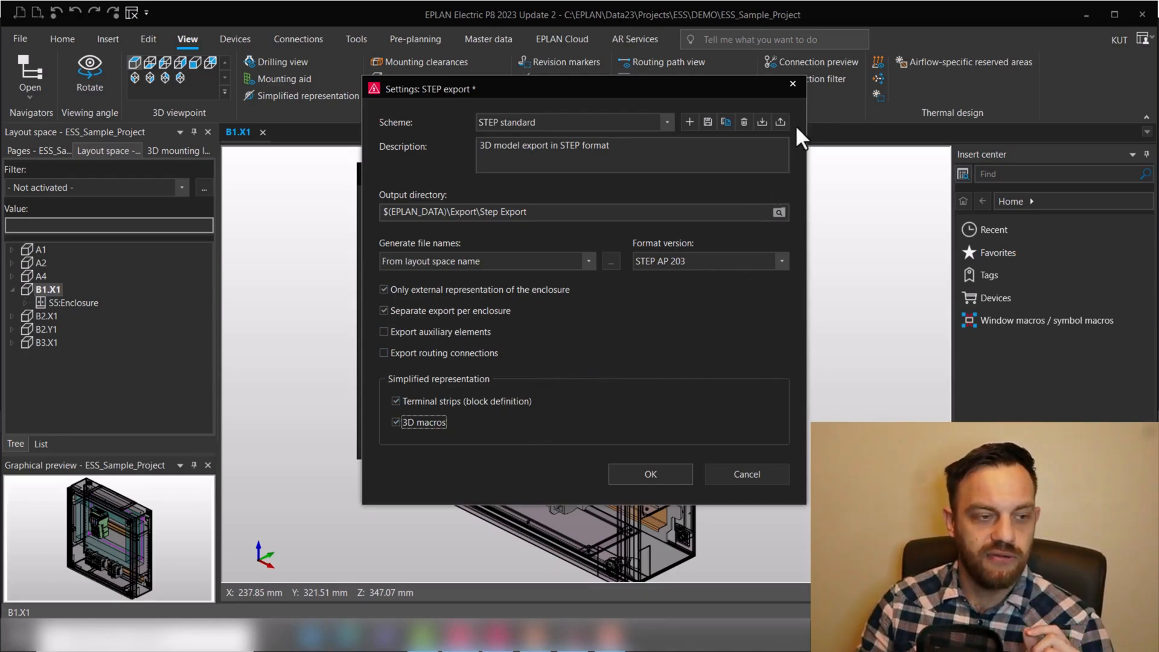
left_click(649, 474)
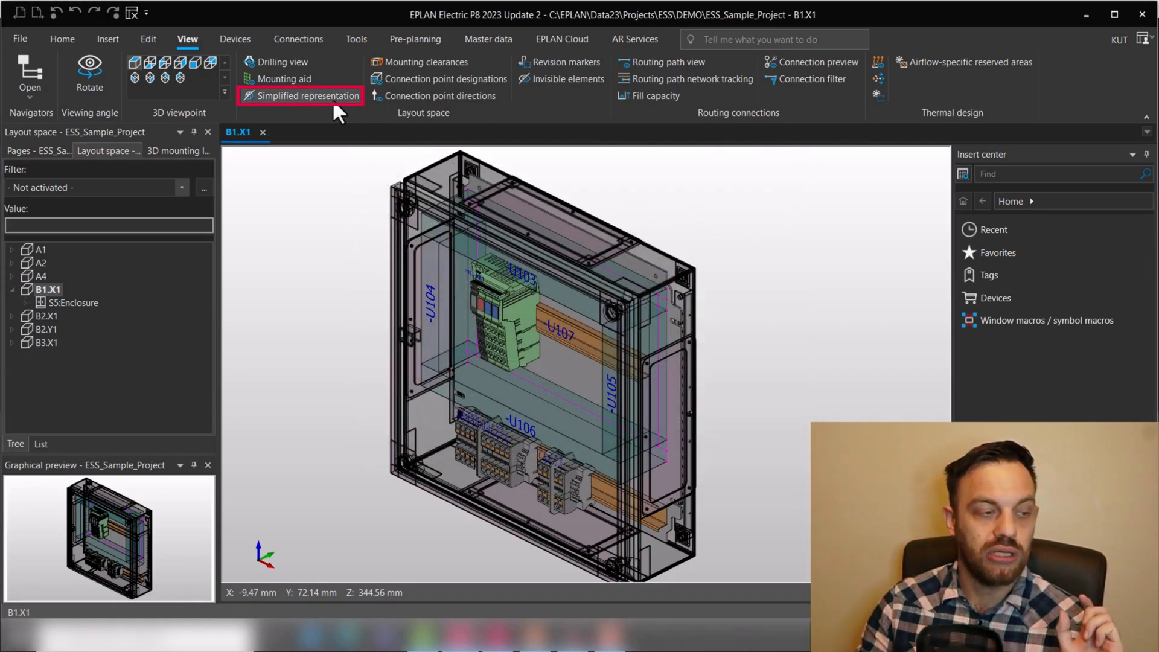
left_click(307, 95)
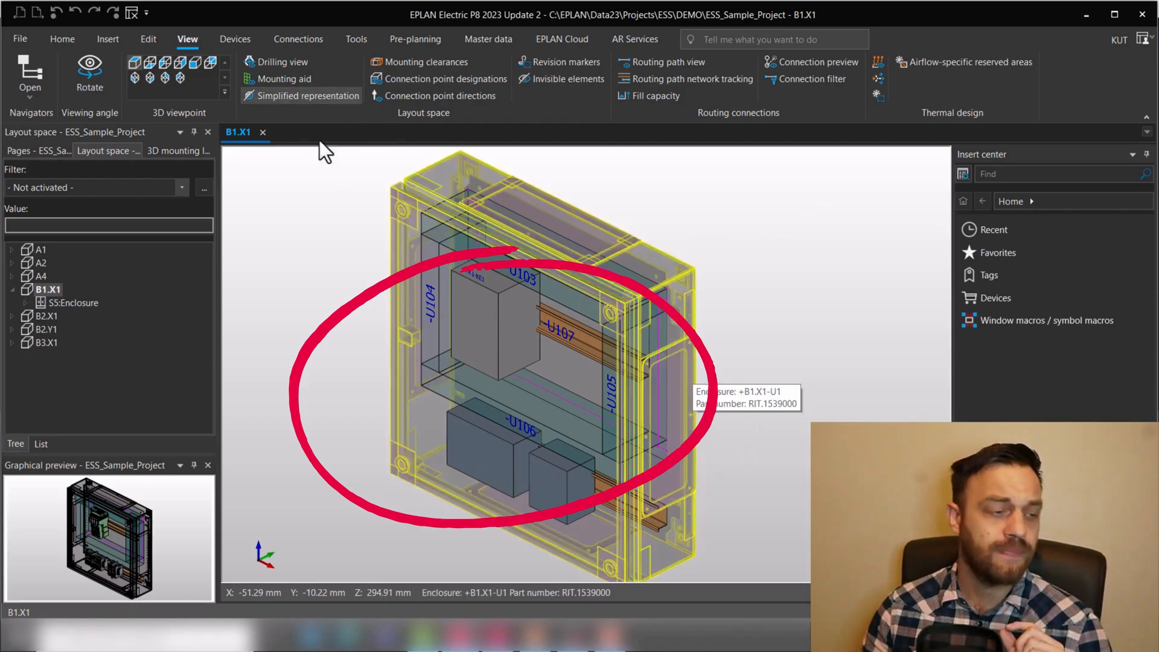
left_click(301, 96)
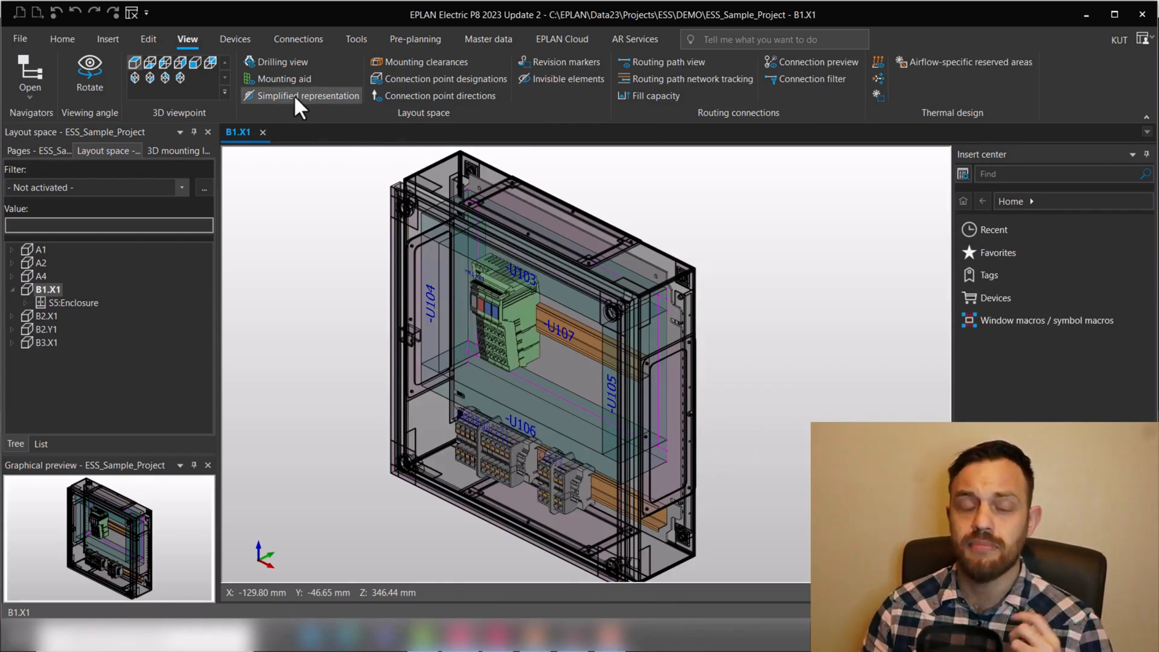